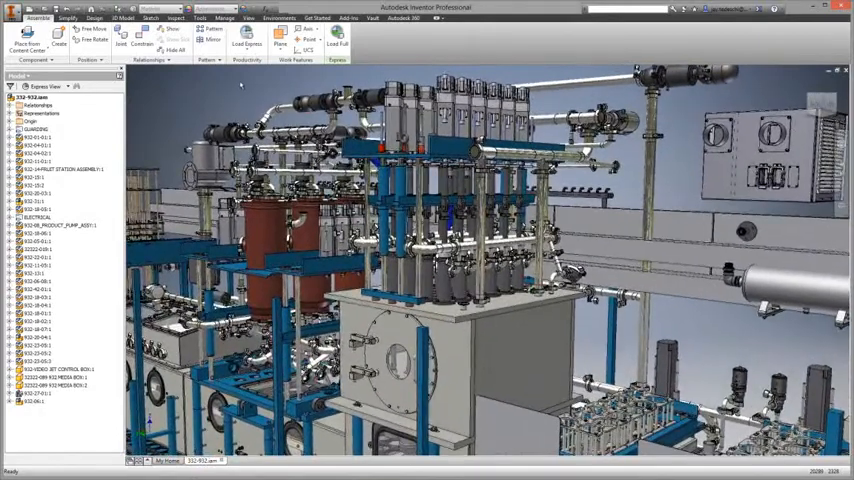
Select the cylindrical flanged part and open it for in-place editing.
{"action": "left_click", "coordinate": [45, 227]}
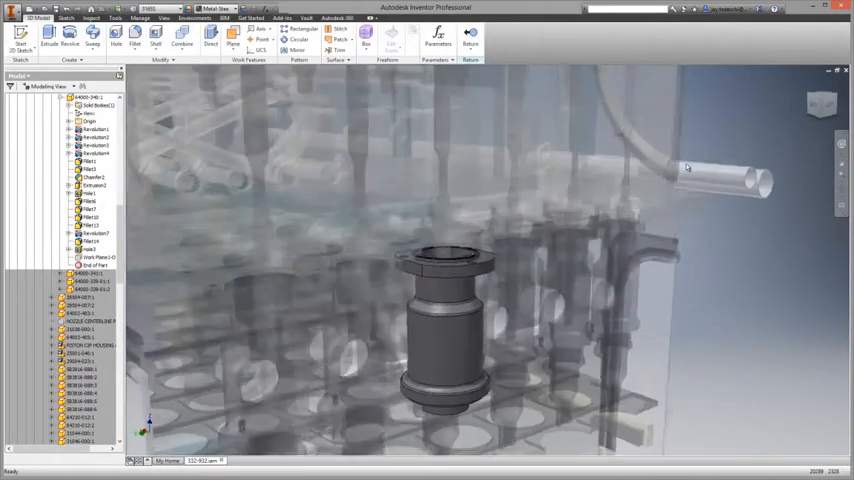
Orbit to view the flange from above, open Hole1 with Edit Feature, and apply it.
{"action": "left_click_drag", "start_coordinate": [688, 166], "coordinate": [728, 266]}
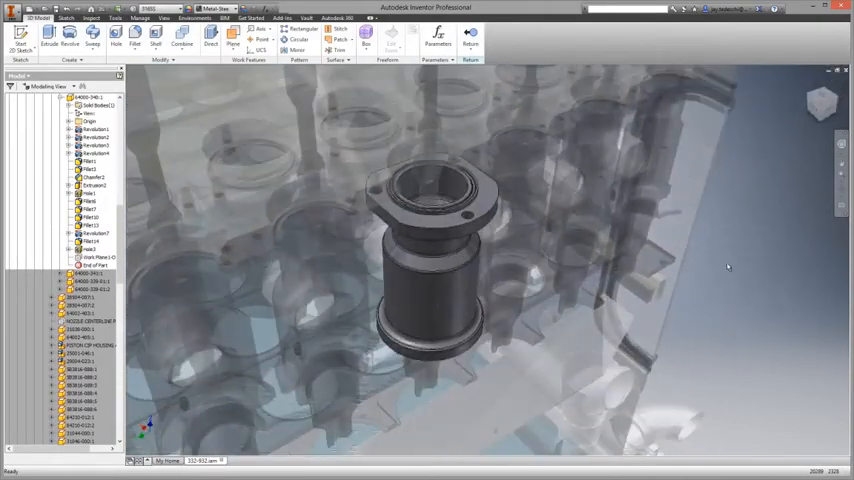
{"action": "right_click", "coordinate": [729, 267]}
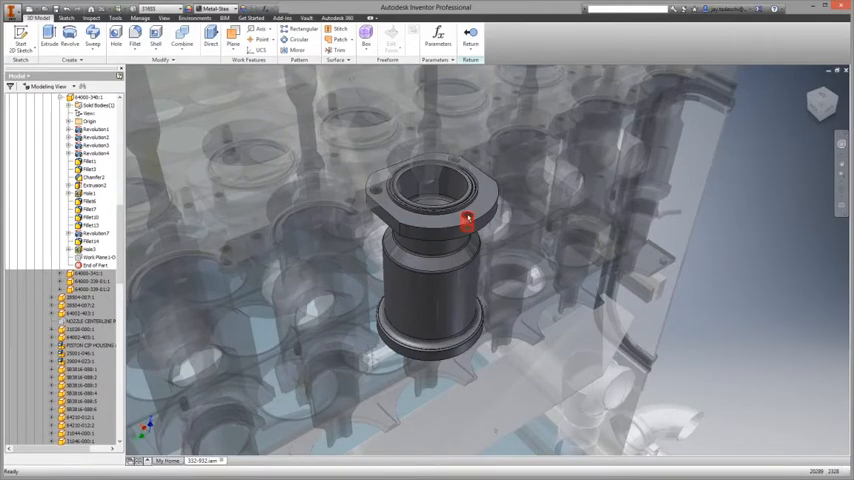
{"action": "left_click", "coordinate": [122, 47]}
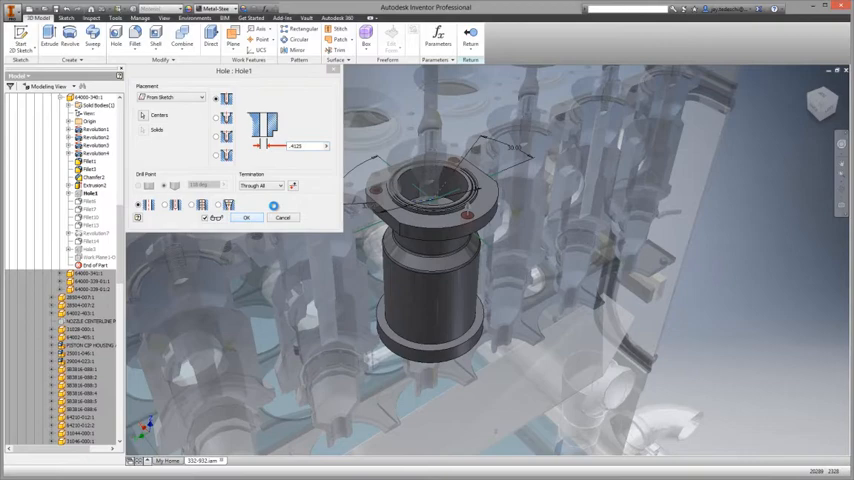
{"action": "left_click", "coordinate": [242, 217]}
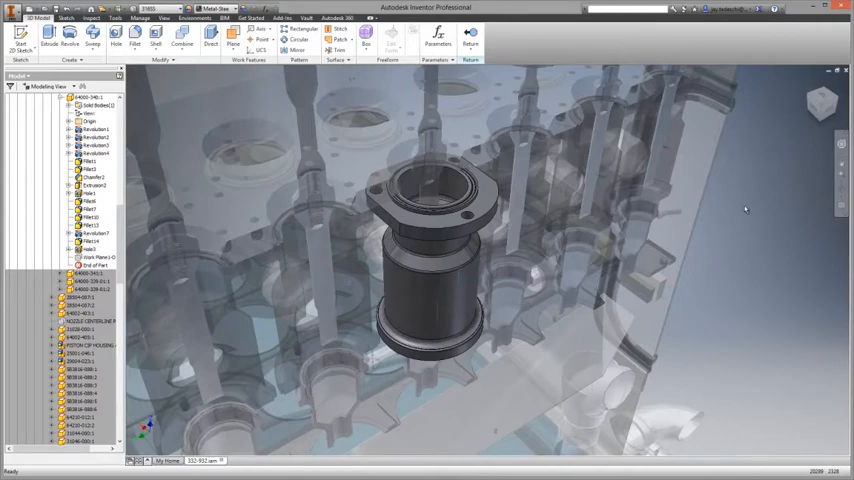
Choose Finish Edit from the graphics-window marking menu.
{"action": "right_click", "coordinate": [746, 210]}
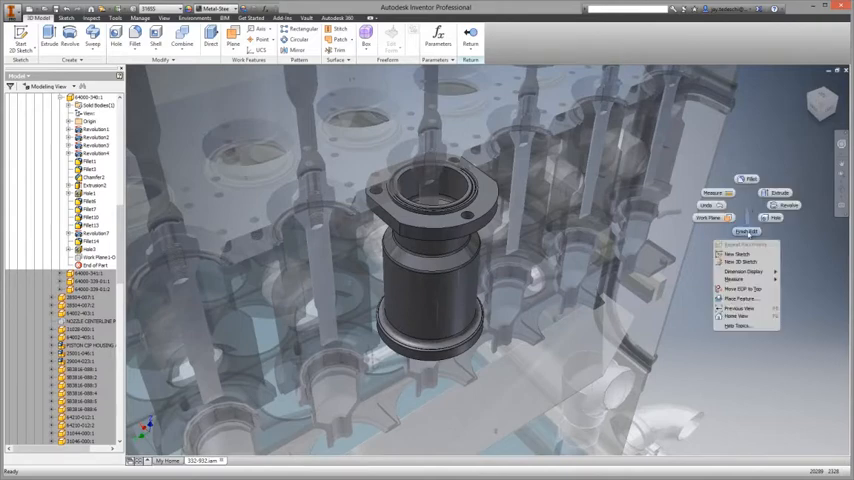
{"action": "left_click", "coordinate": [743, 236]}
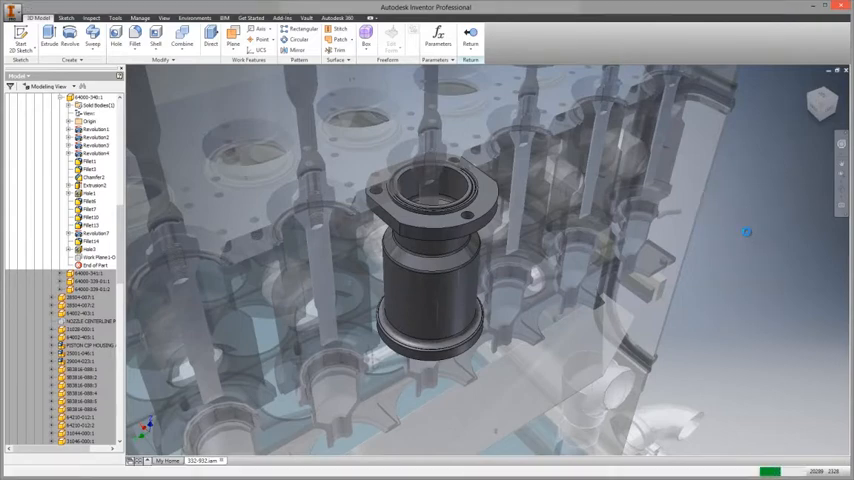